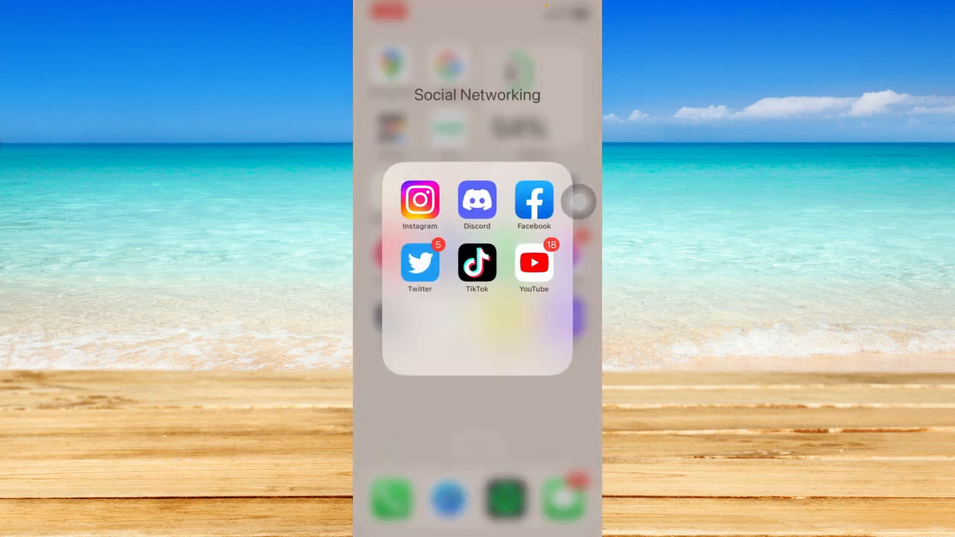
- Launch Instagram from the Social Networking folder and scroll through the home feed
left_click(418, 203)
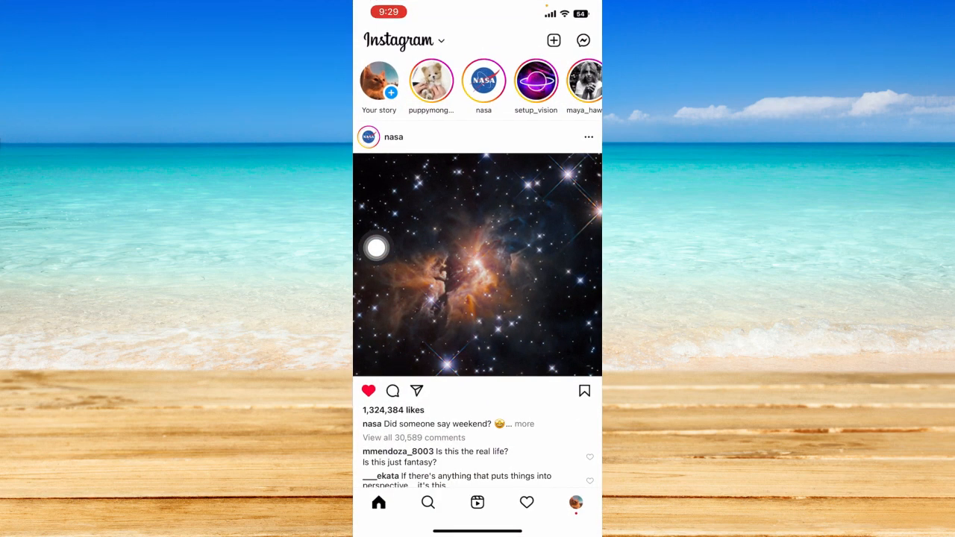
scroll("up", 3)
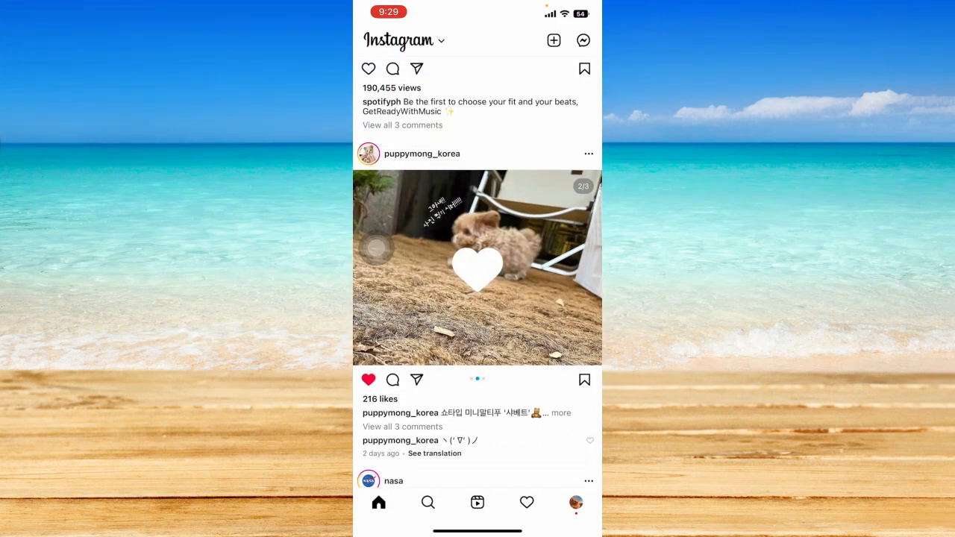
scroll("down", 3)
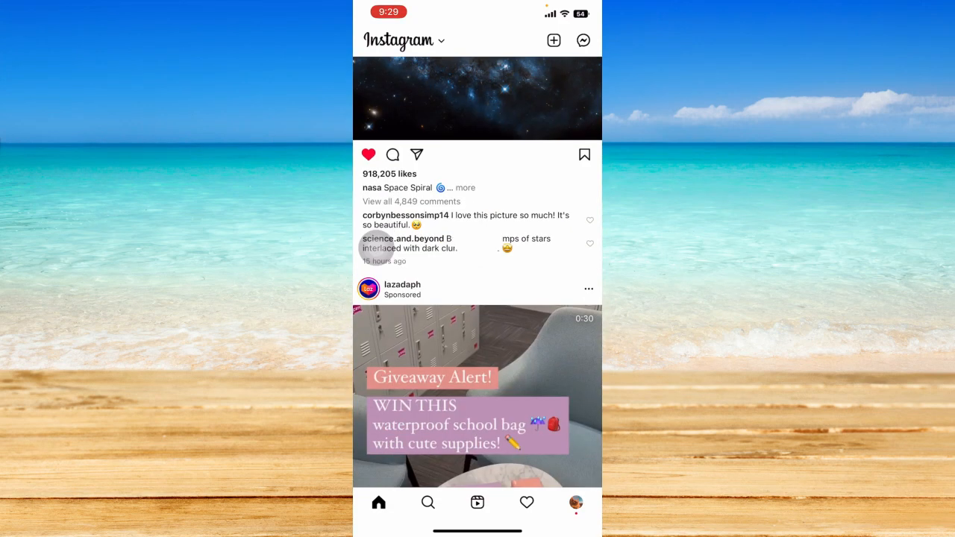
scroll("down", 3)
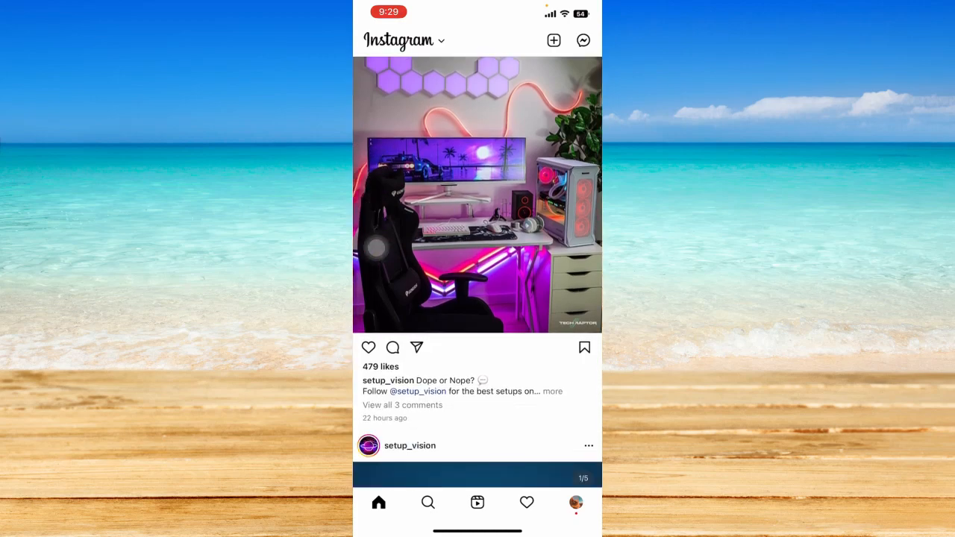
scroll("up", 3)
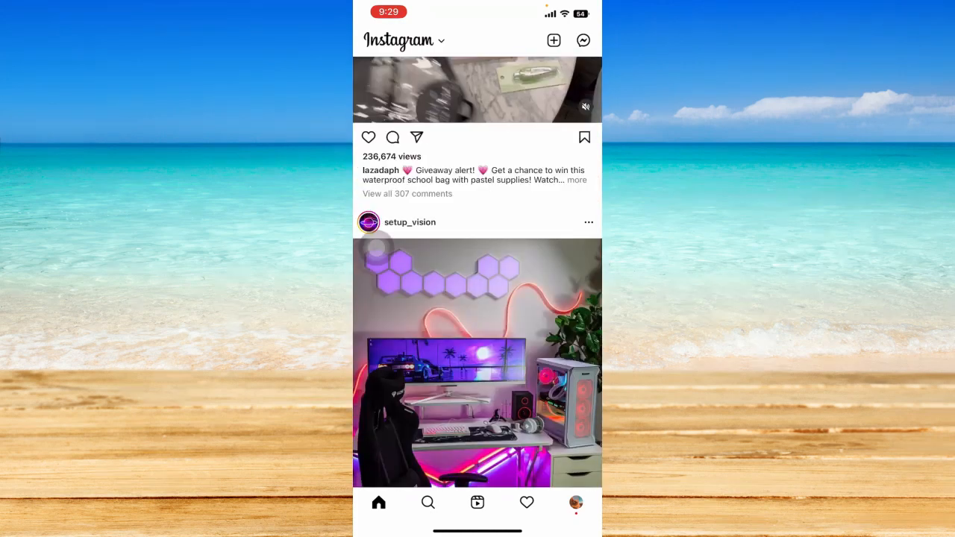
- Open the profile's options menu and choose Your activity
scroll("down", 3)
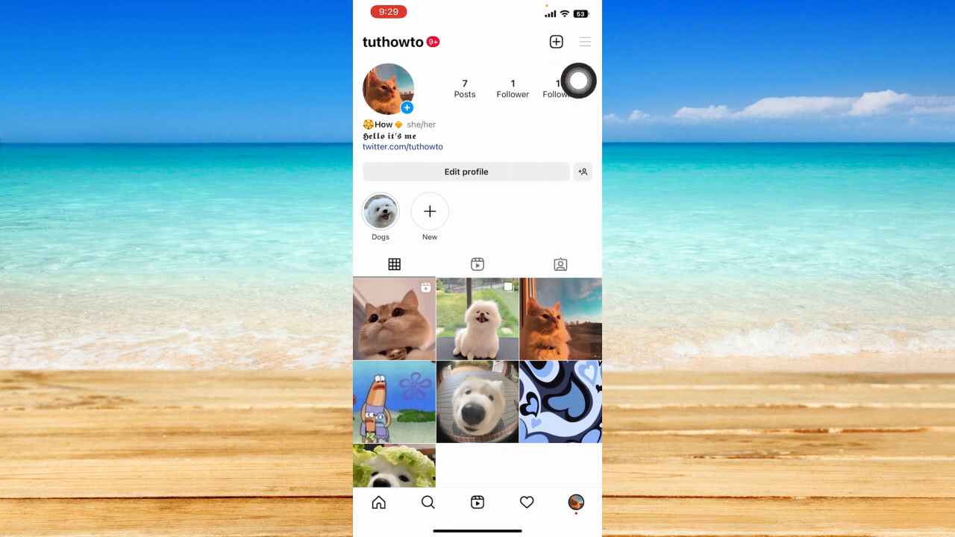
left_click(585, 41)
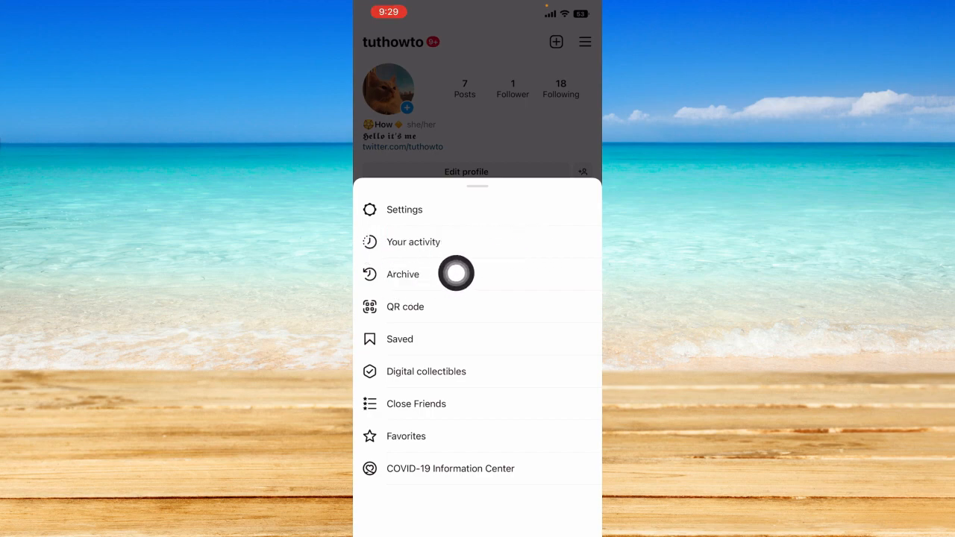
mouse_move(376, 273)
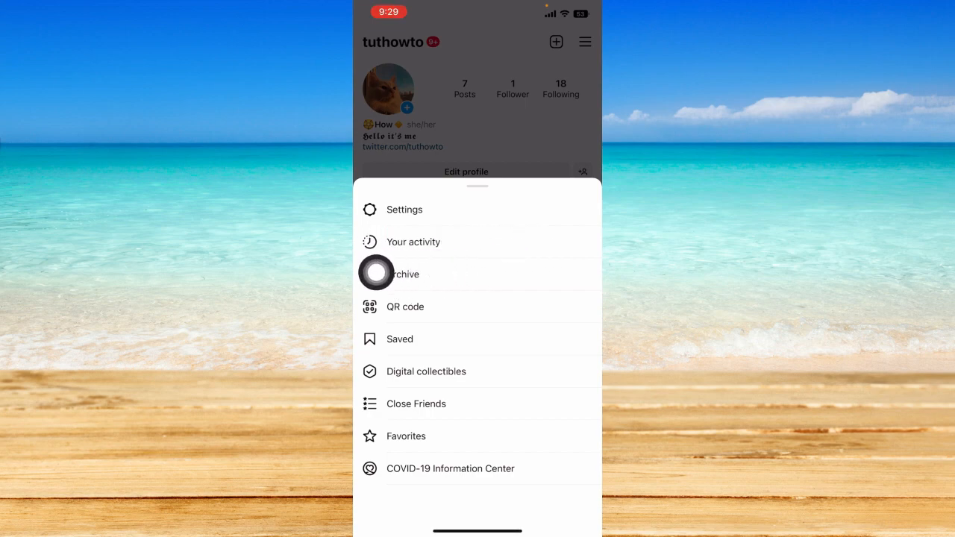
left_click(413, 241)
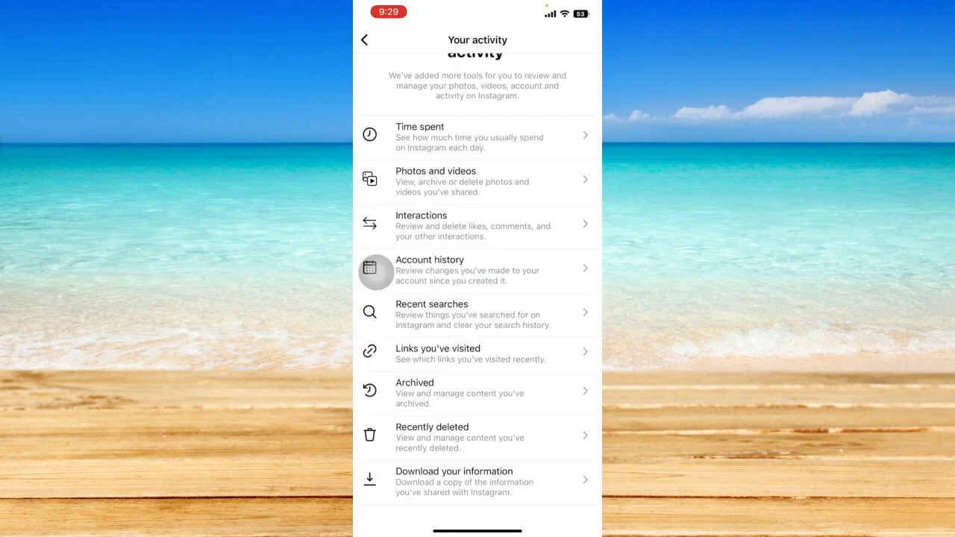
- Open Interactions on the Your activity screen
scroll("up", 3)
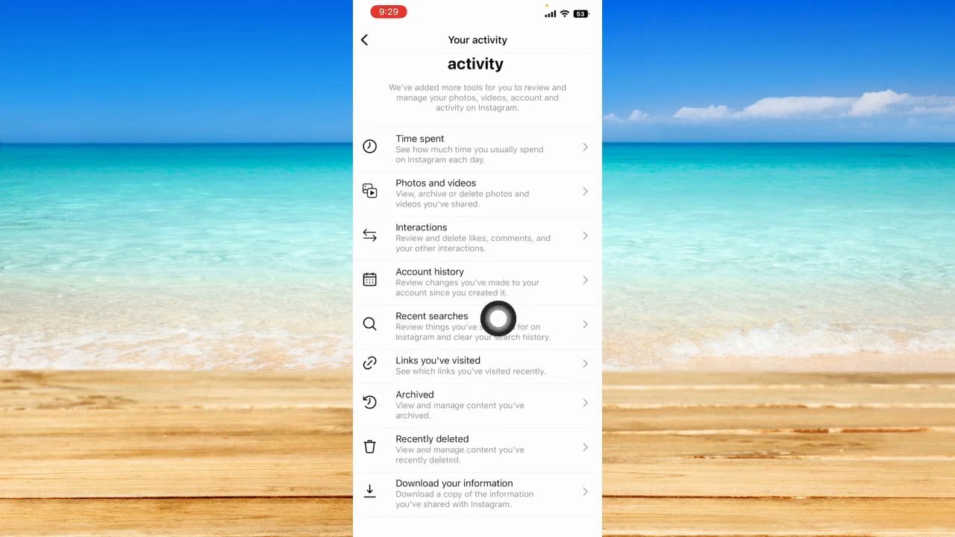
mouse_move(558, 268)
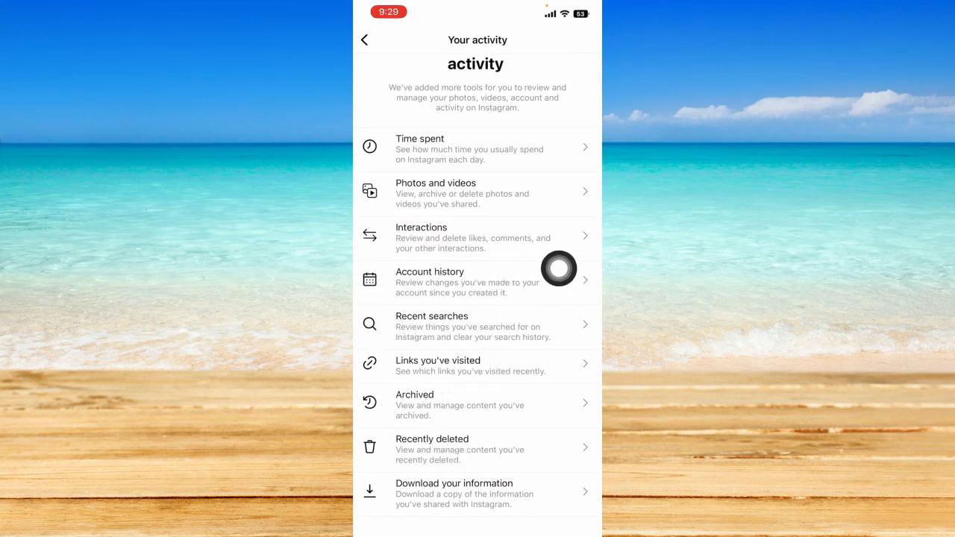
mouse_move(376, 273)
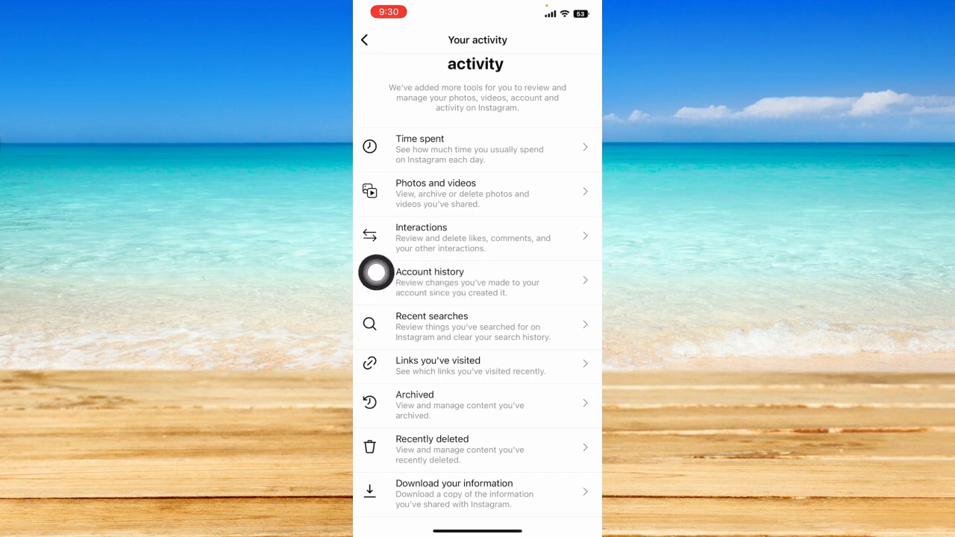
left_click(477, 237)
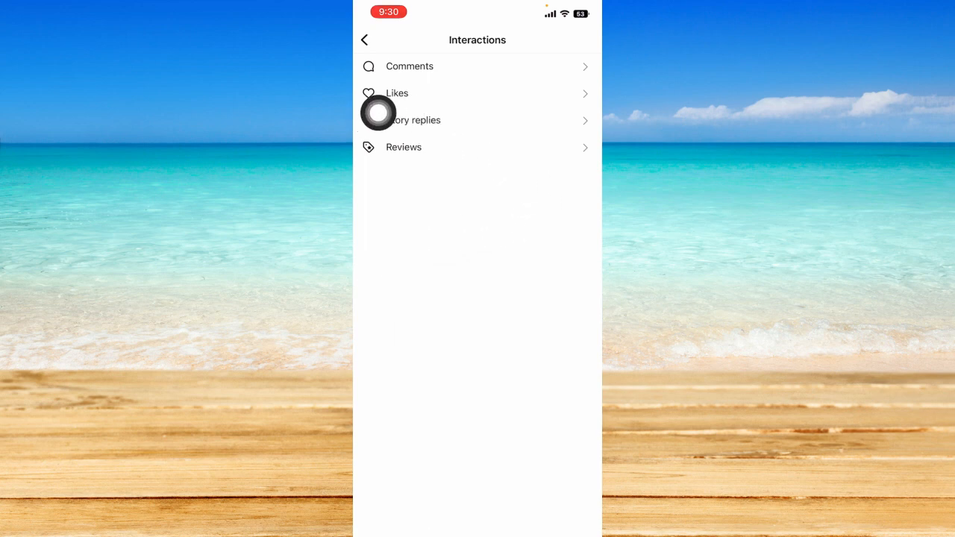
- Open the Likes grid and bring up its Sort & filter options
left_click(397, 93)
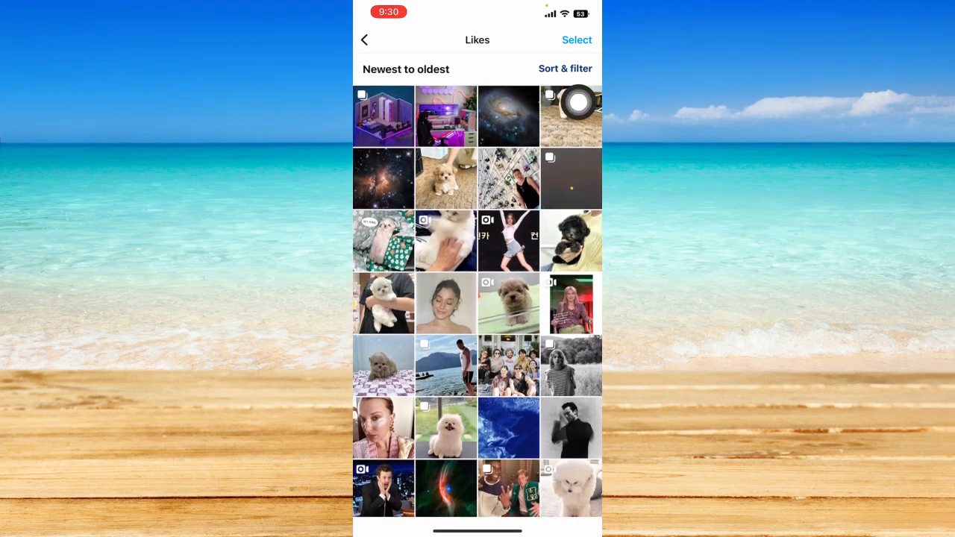
left_click(565, 68)
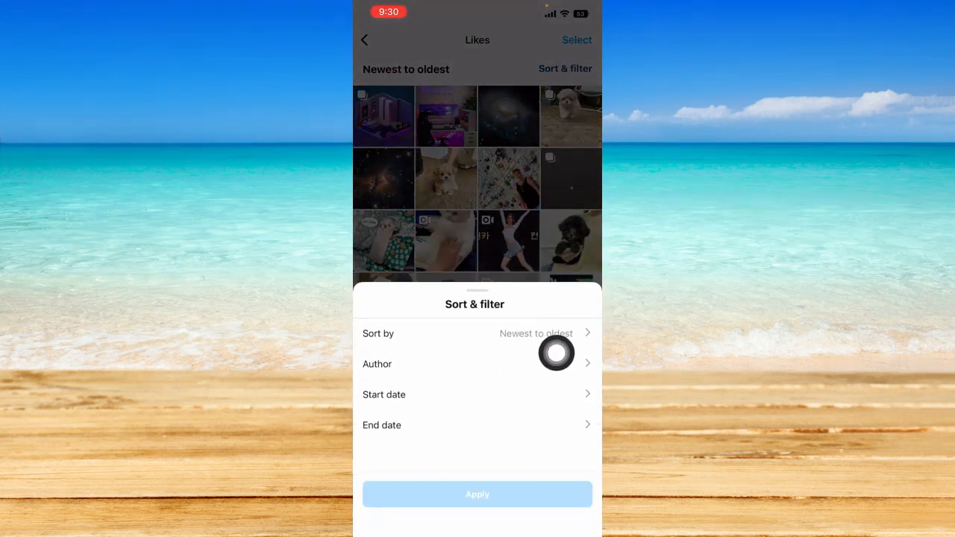